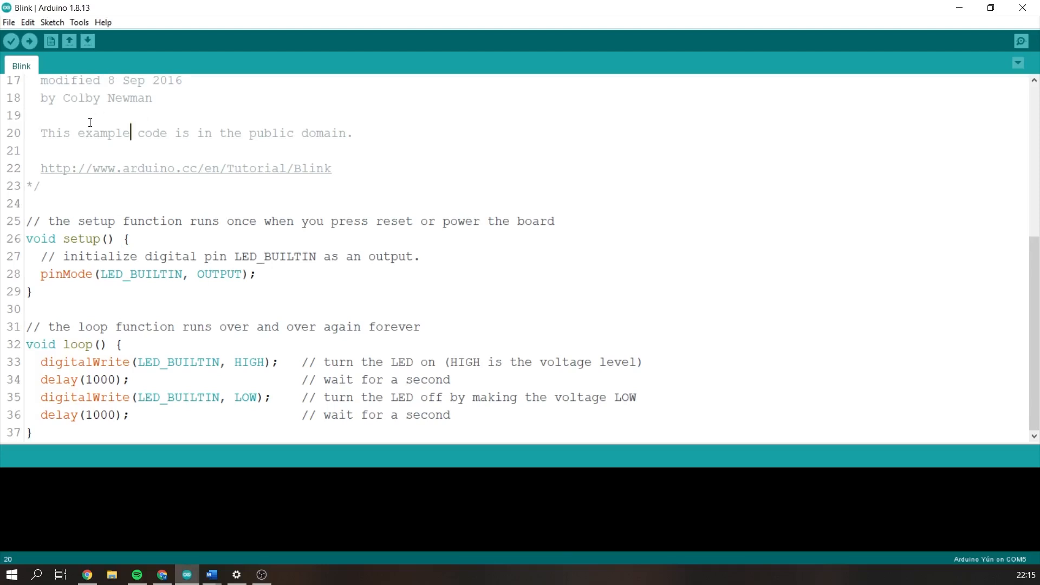
Search Boards Manager for 'Pico' and install Arduino Mbed OS RP2040 Boards 2.0.0.
left_click(79, 21)
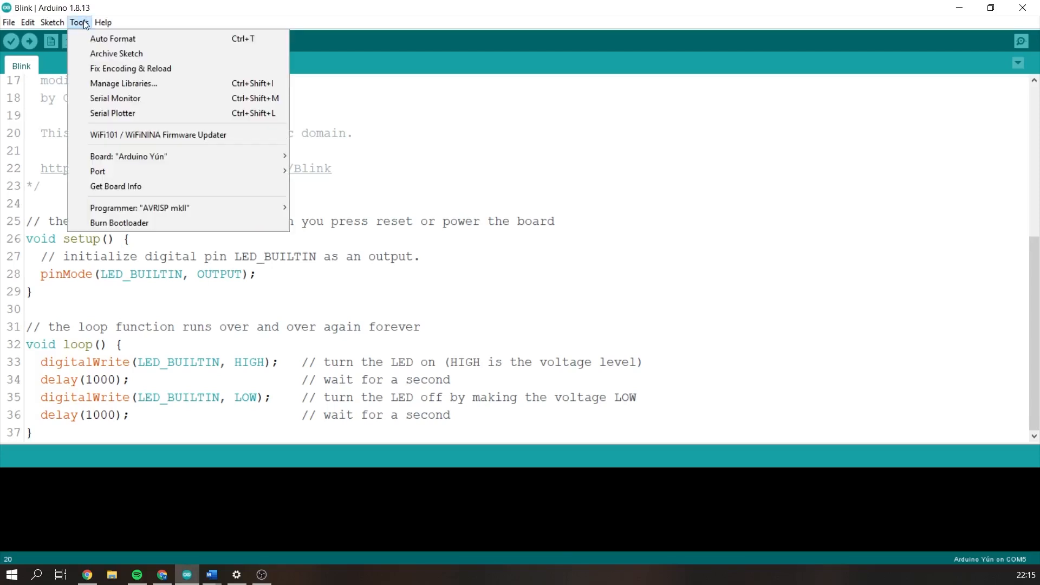
mouse_move(129, 156)
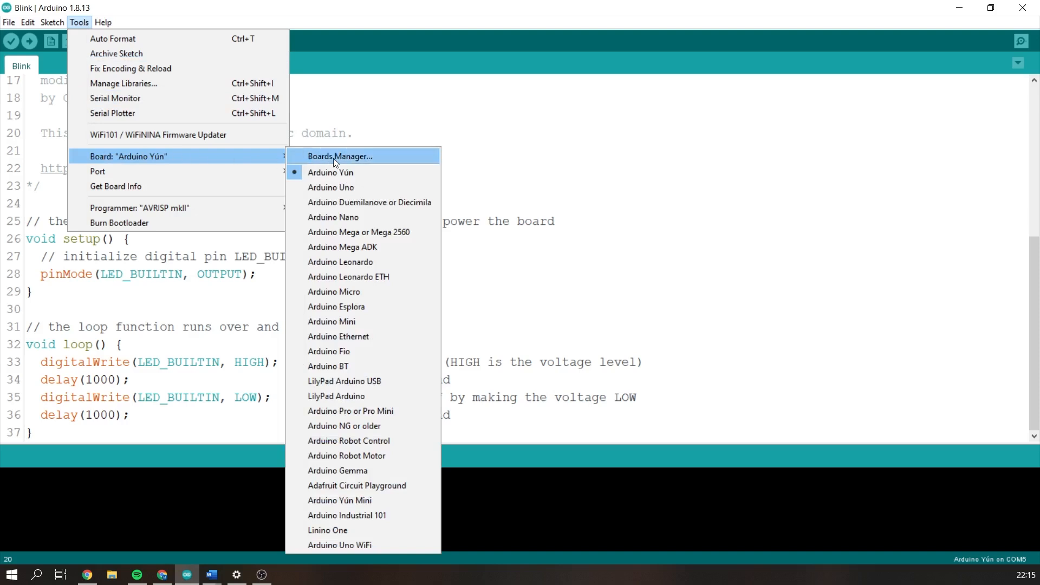
left_click(339, 156)
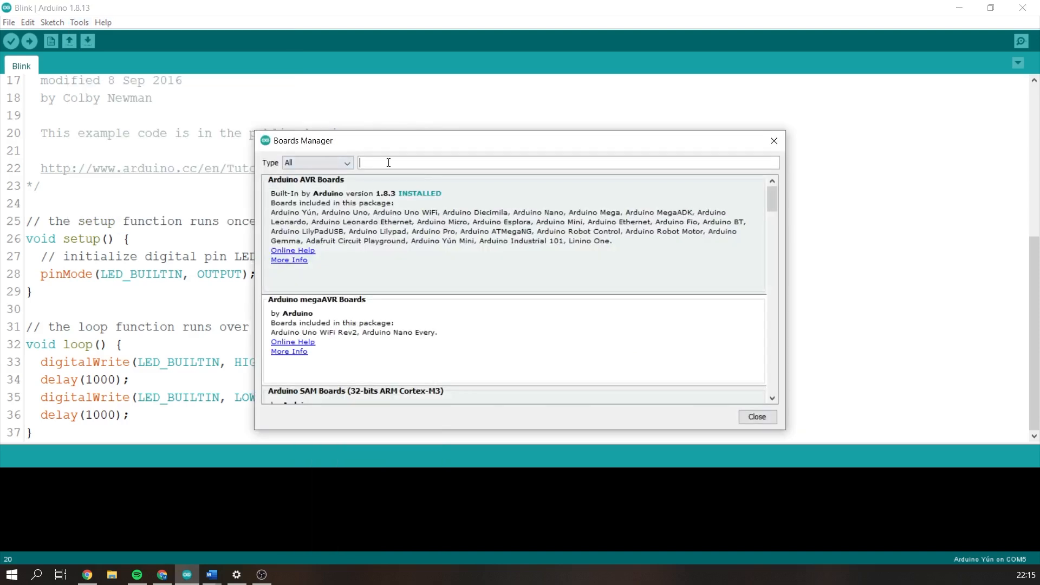
type("Pico")
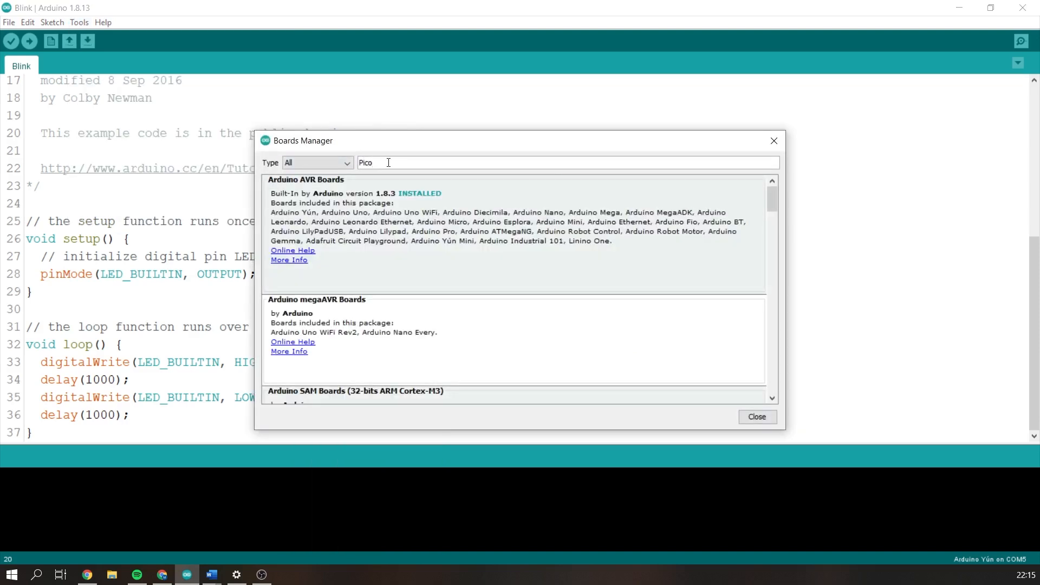
scroll("down", 3)
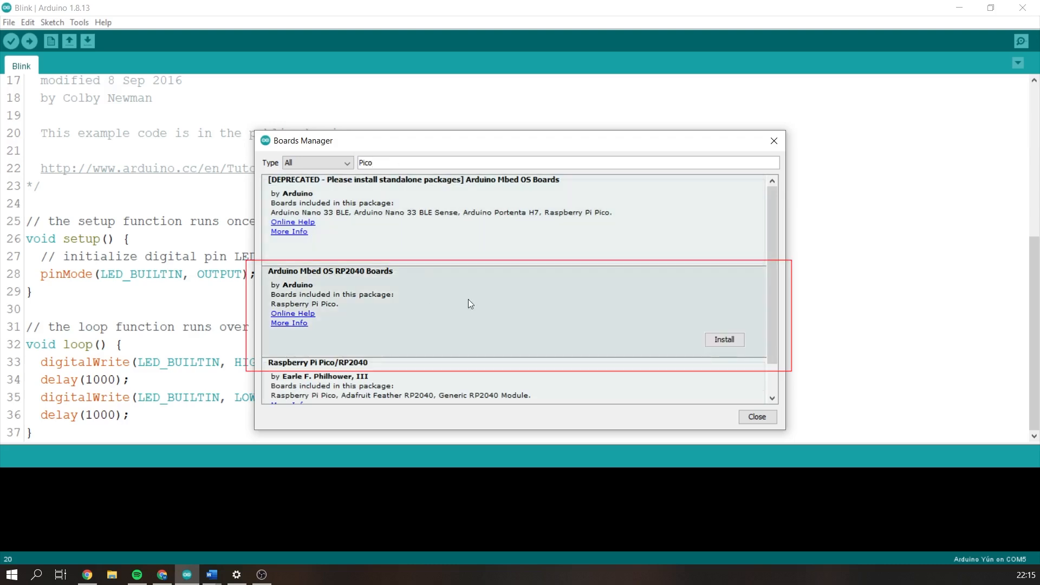
left_click(724, 339)
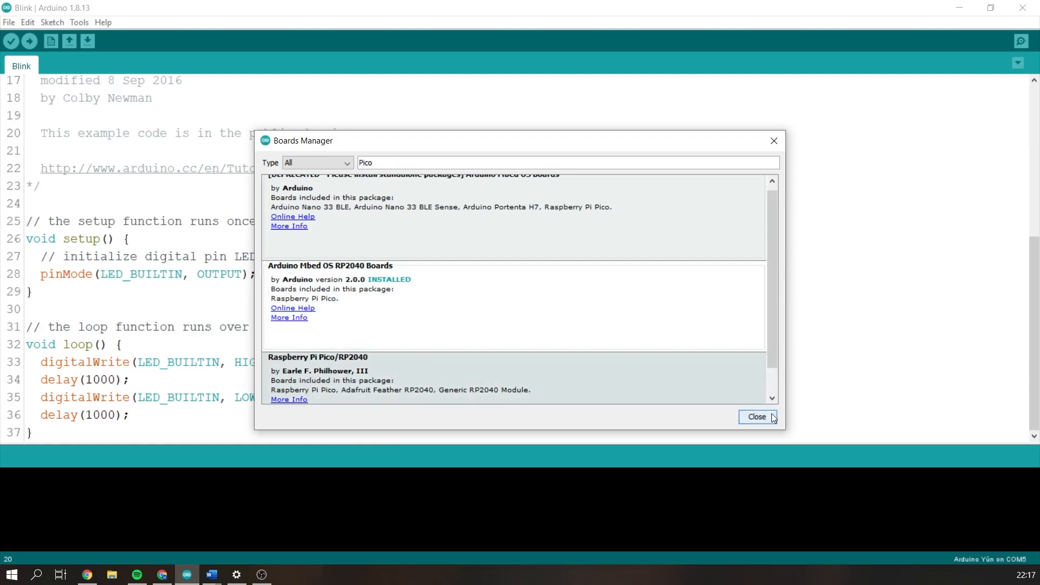
Close Boards Manager and select Raspberry Pi Pico under Arduino Mbed OS RP2040 Boards.
left_click(756, 417)
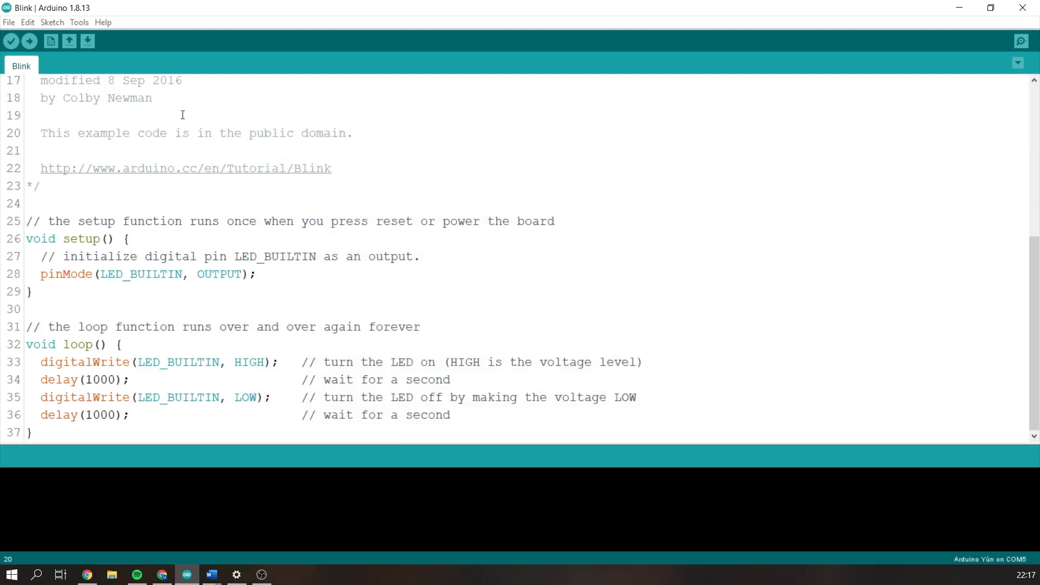
mouse_move(127, 80)
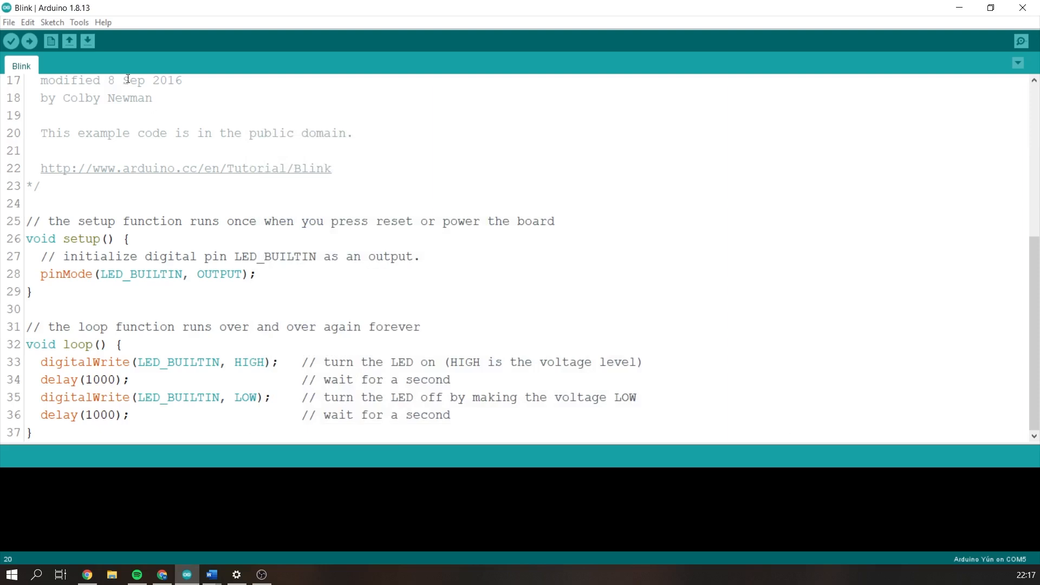
left_click(78, 21)
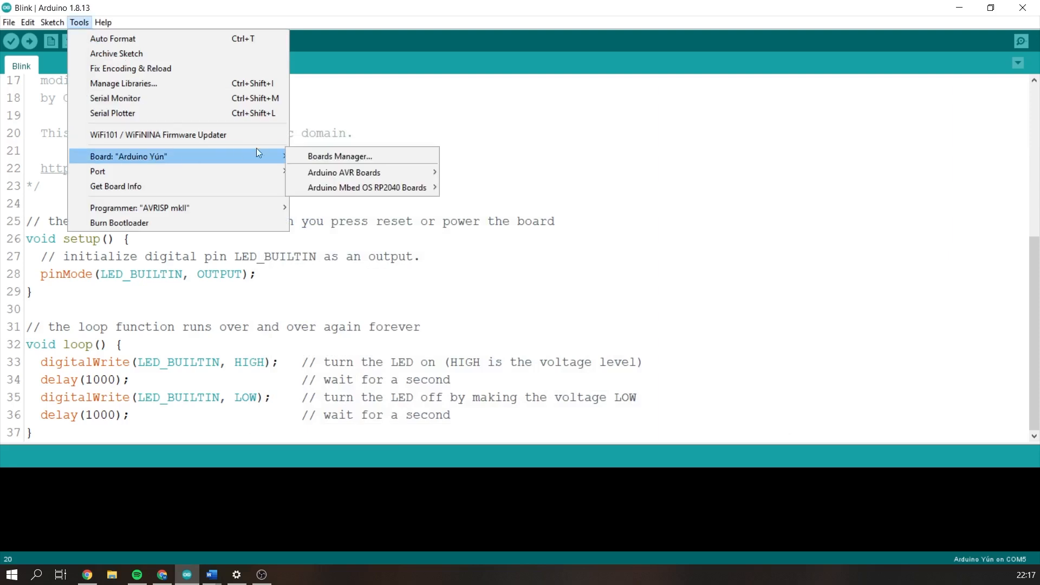
mouse_move(367, 187)
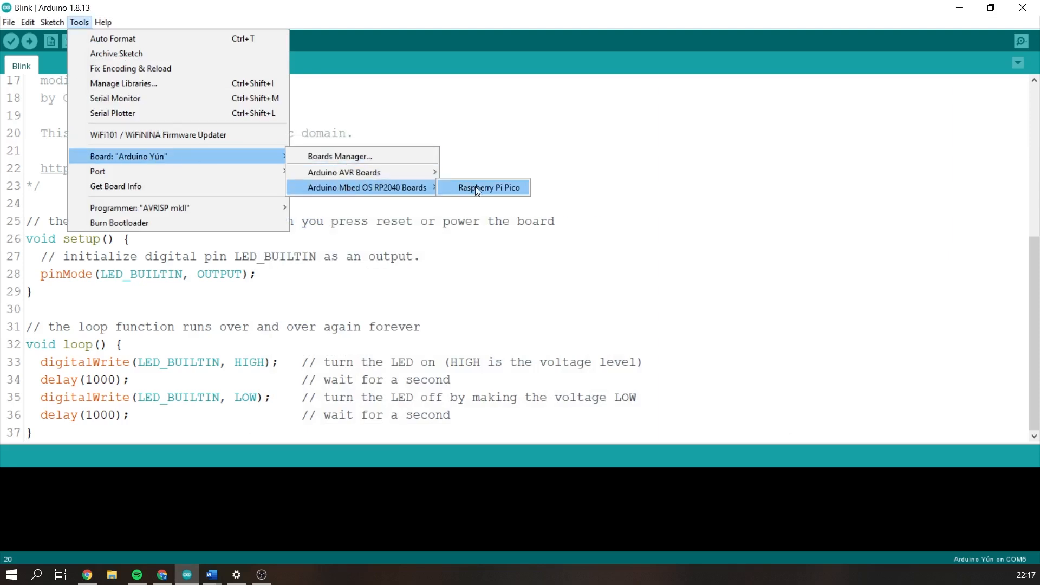
left_click(488, 187)
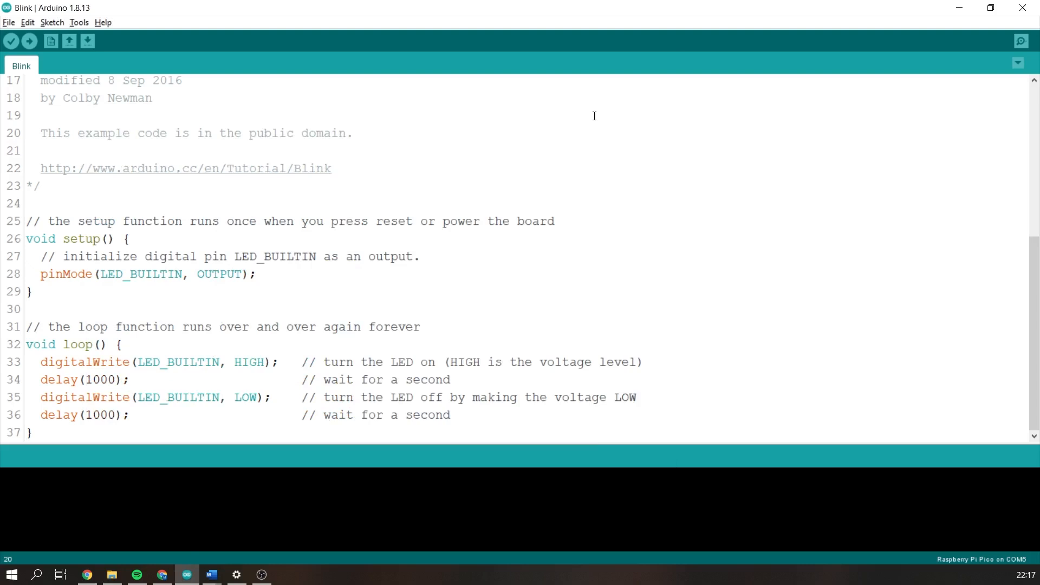
Load the SerialHelloWorld sketch, which prints hello world every second at 9600 baud.
left_click(29, 41)
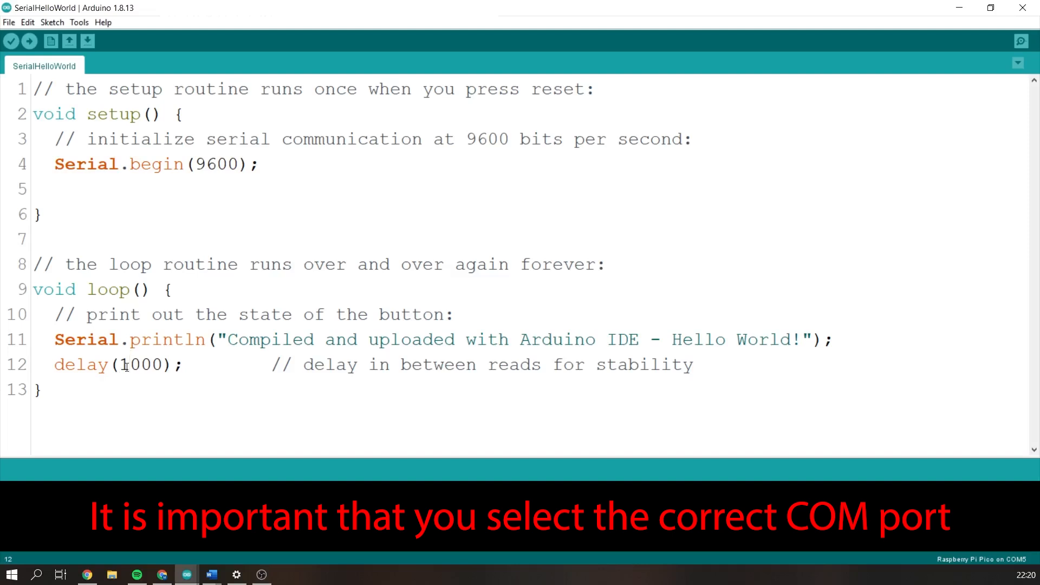
Compile the SerialHelloWorld sketch and upload it to the Pico on COM5.
left_click(29, 41)
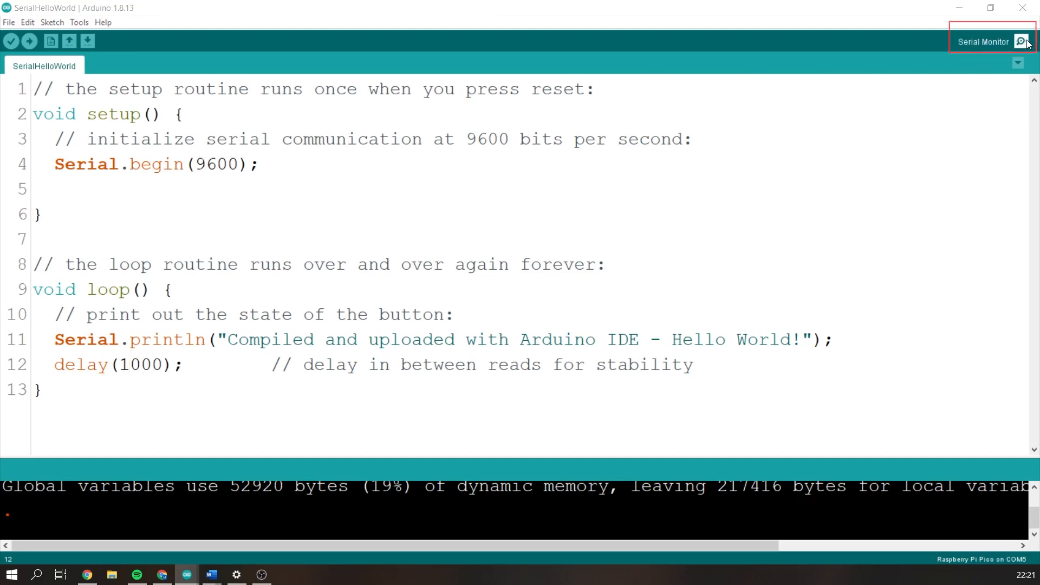
Open the Serial Monitor on COM5 to view repeated 'Hello World' lines.
left_click(1020, 41)
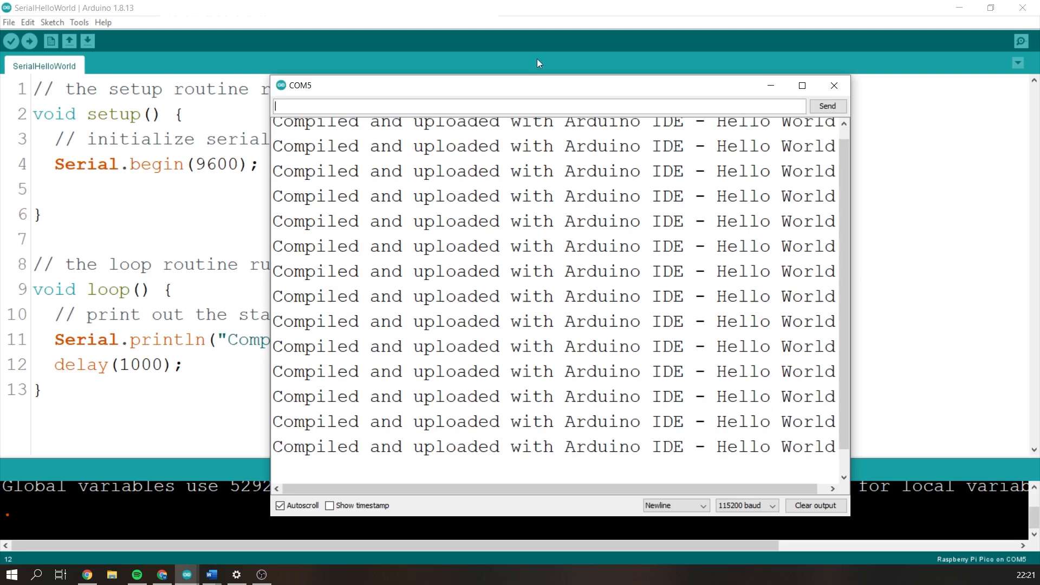
mouse_move(751, 150)
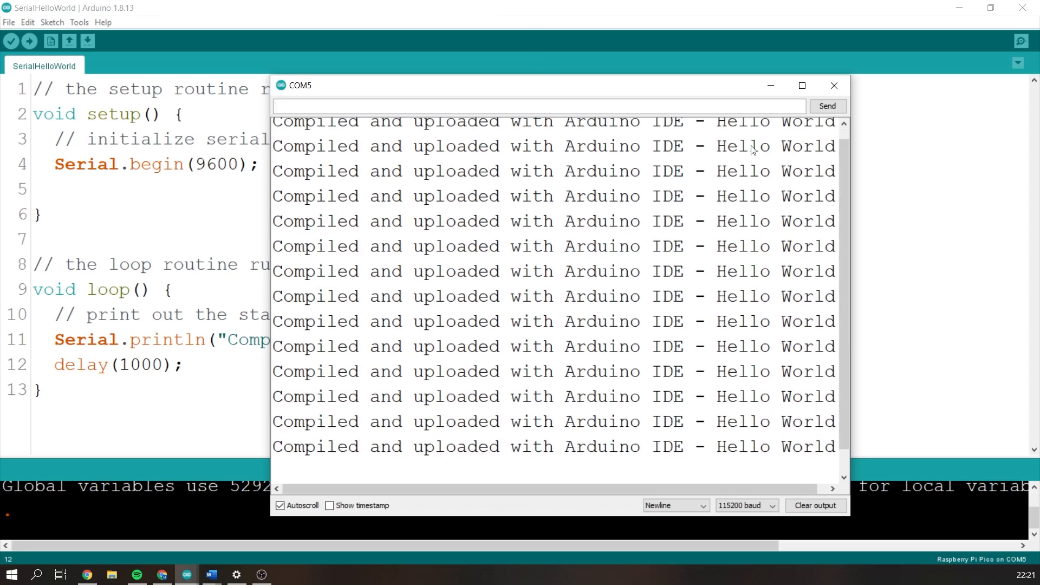
mouse_move(835, 87)
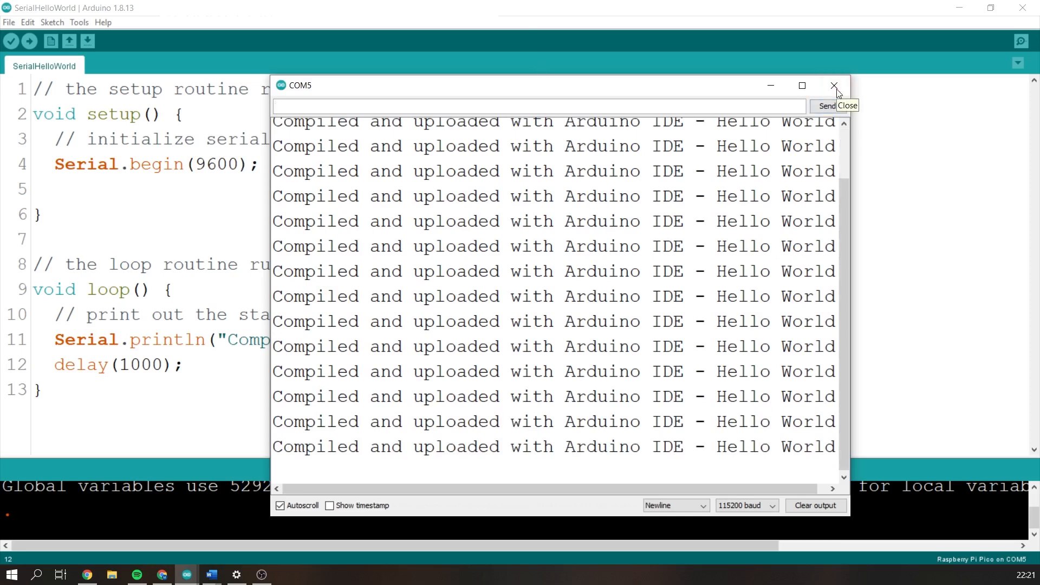